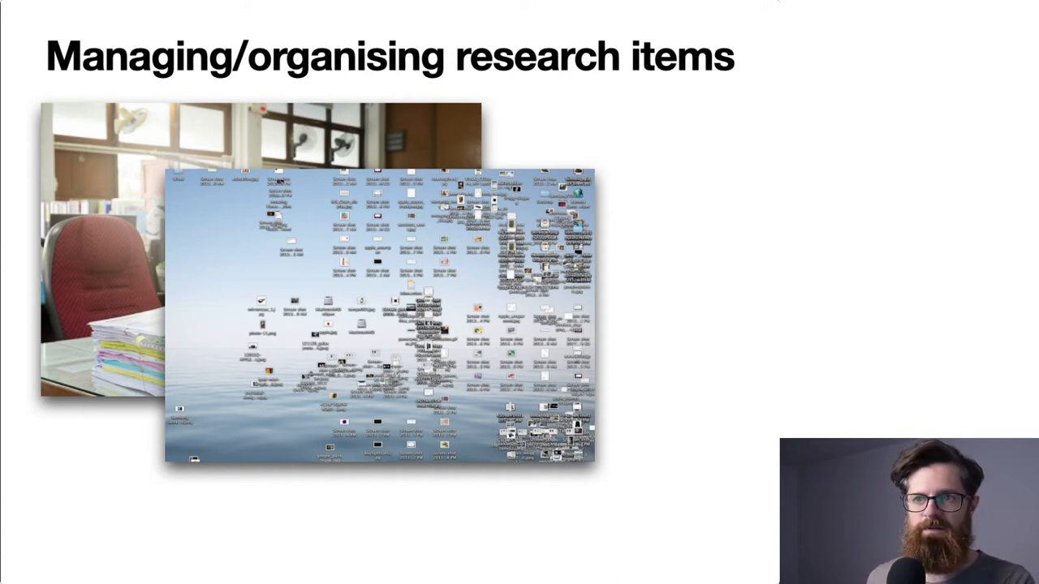
Step: Advance to the slide with the Wikipedia comparison table of reference management software
{"action": "key", "text": "right"}
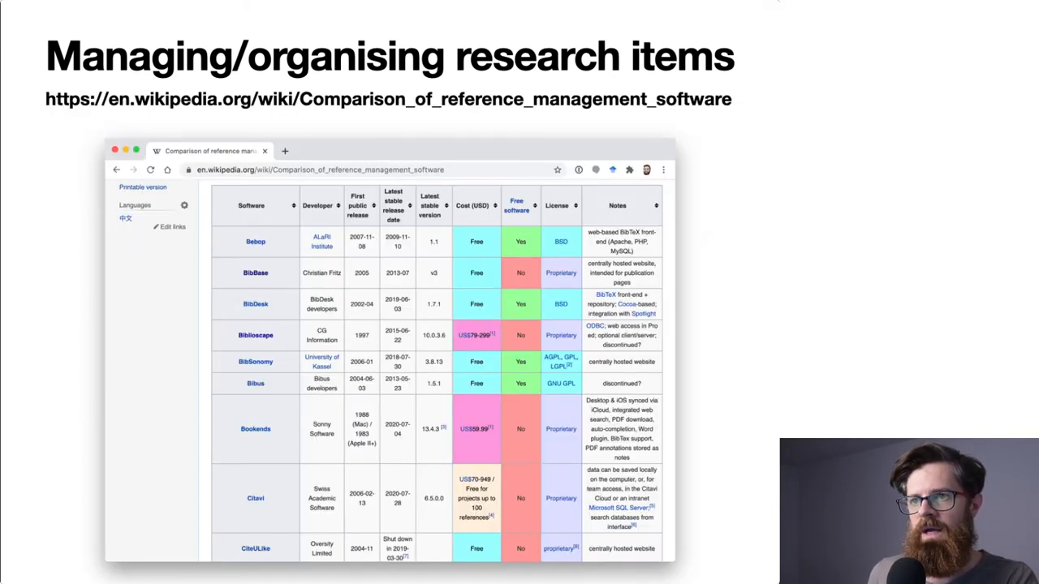